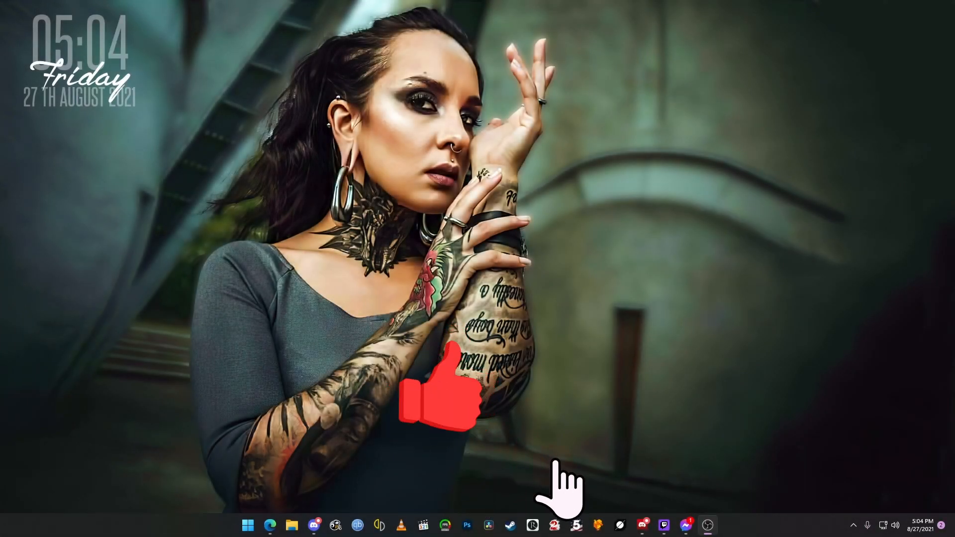
- Open the 'Announcing Windows 11 Insider Preview Build 22000.168' post on blogs.windows.com in Edge
{"action": "left_click", "coordinate": [440, 396]}
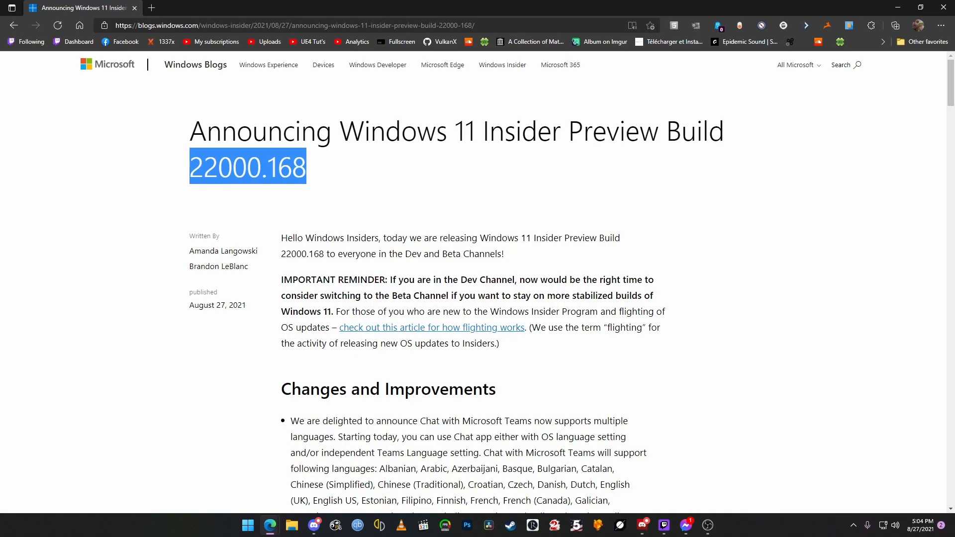
- Scroll the post through Changes and Improvements and Fixes down to Known issues
{"action": "scroll", "scroll_direction": "down", "scroll_amount": 3}
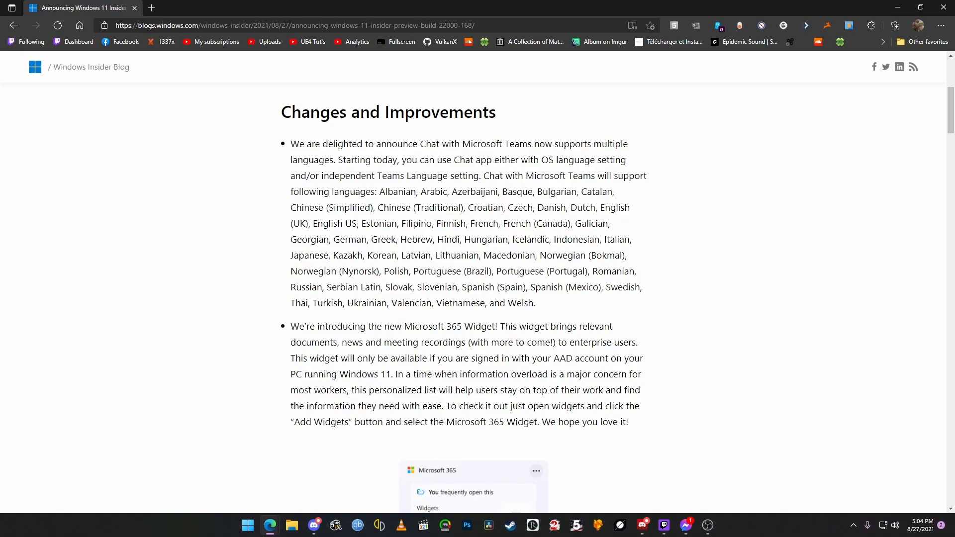
{"action": "scroll", "scroll_direction": "down", "scroll_amount": 3}
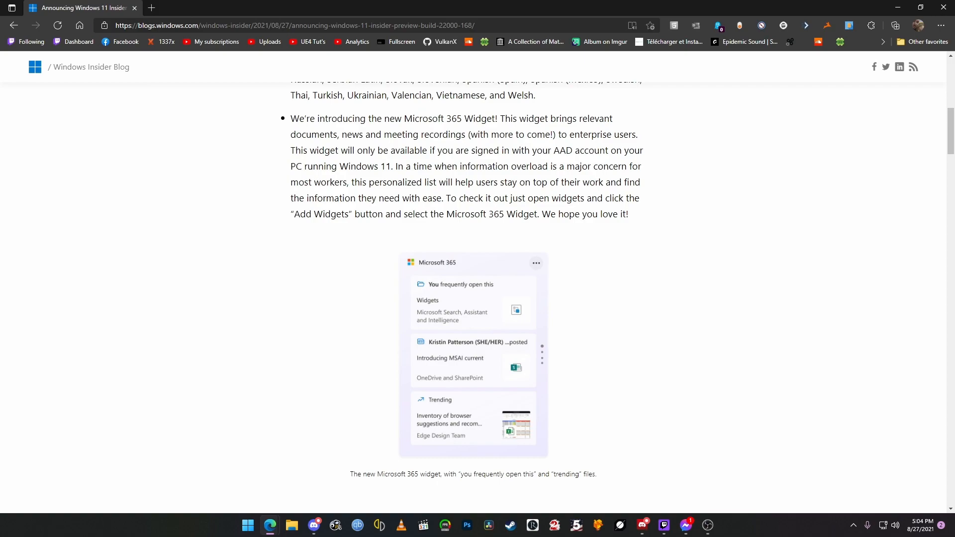
{"action": "scroll", "scroll_direction": "down", "scroll_amount": 3}
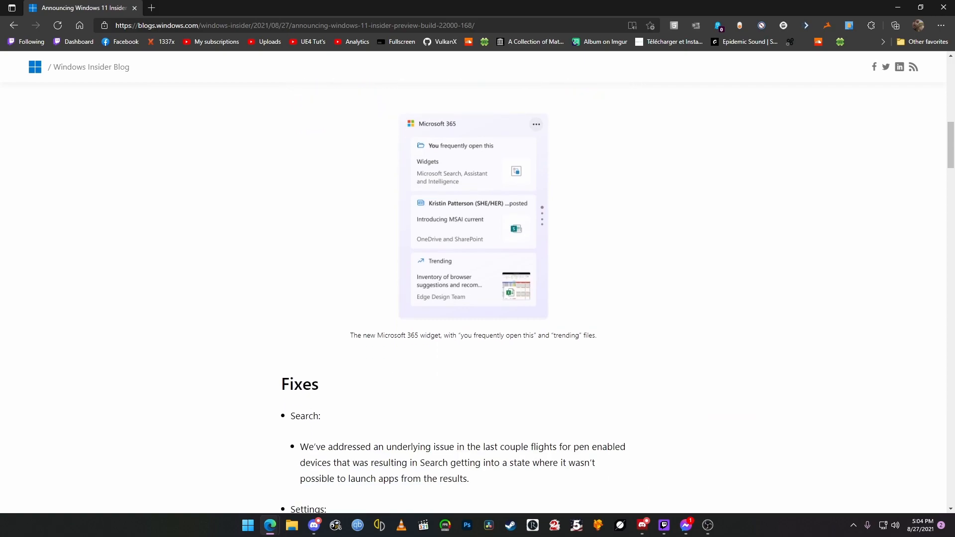
{"action": "mouse_move", "coordinate": [474, 213]}
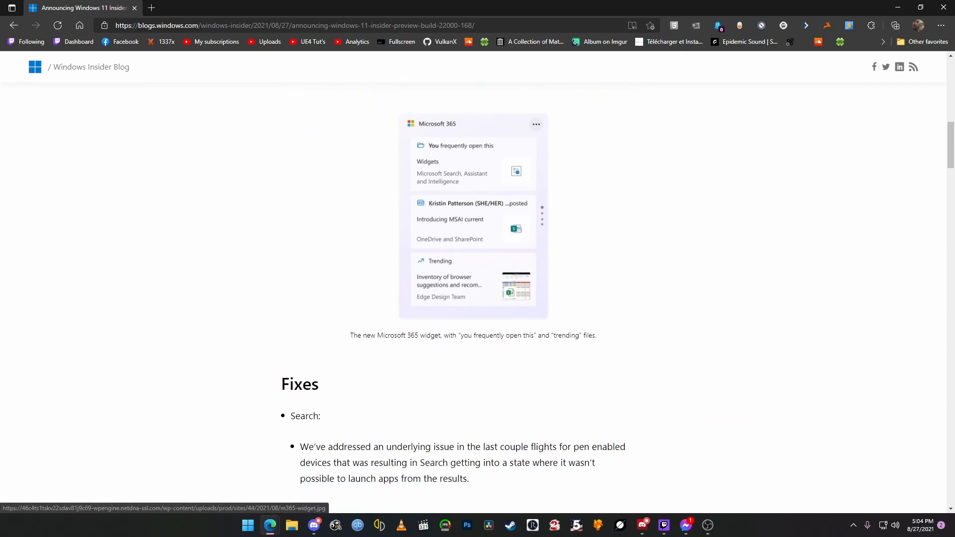
{"action": "scroll", "scroll_direction": "down", "scroll_amount": 3}
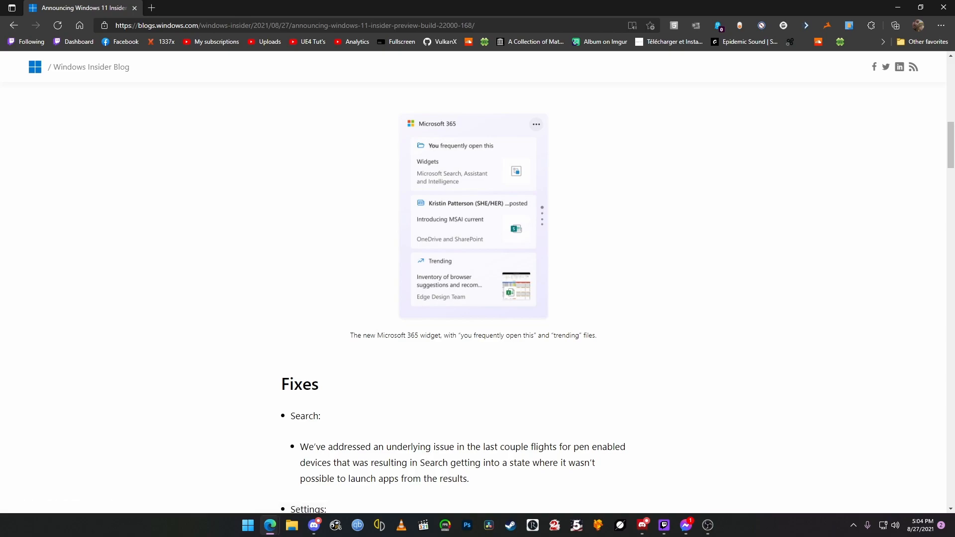
{"action": "scroll", "scroll_direction": "down", "scroll_amount": 3}
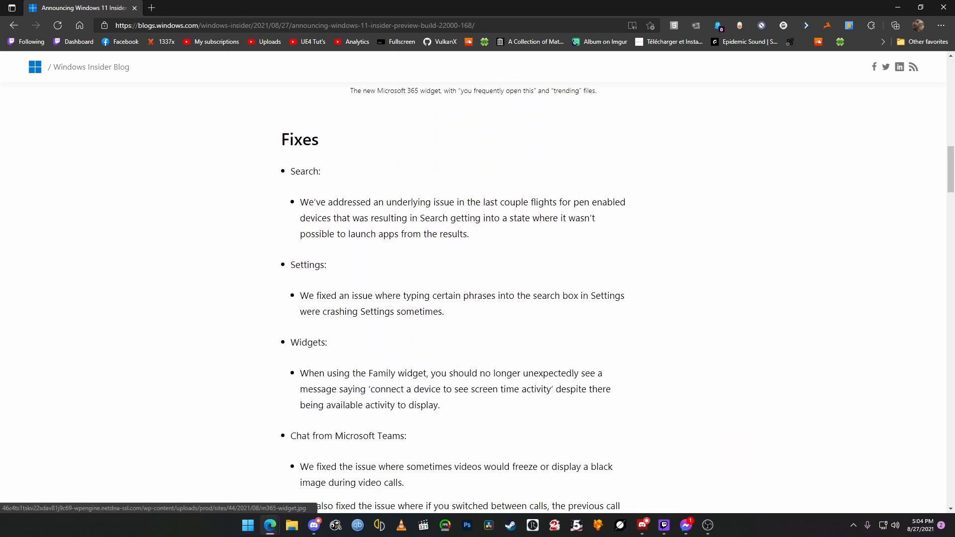
{"action": "scroll", "scroll_direction": "down", "scroll_amount": 3}
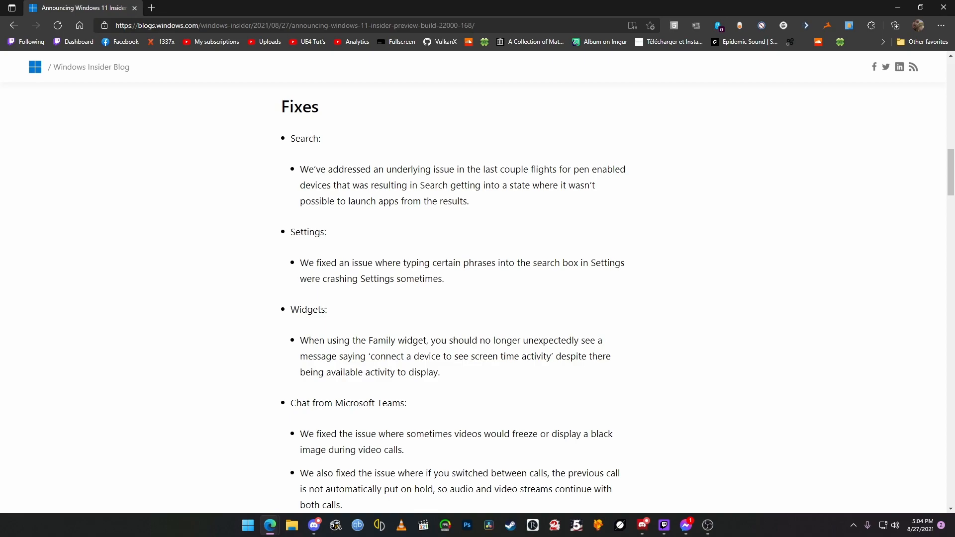
{"action": "scroll", "scroll_direction": "down", "scroll_amount": 3}
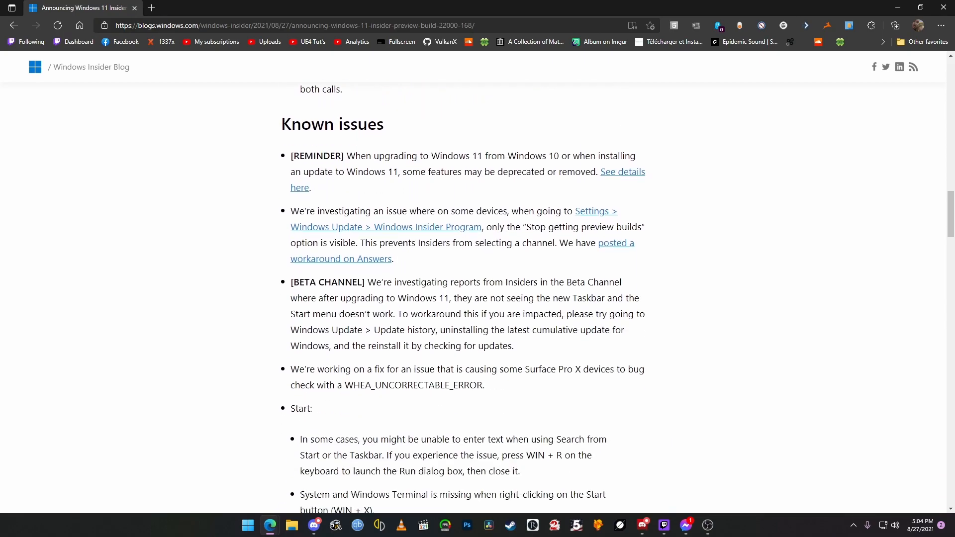
- Scroll past the Known issues list to the Microsoft Store update section with the Library screenshot
{"action": "scroll", "scroll_direction": "down", "scroll_amount": 3}
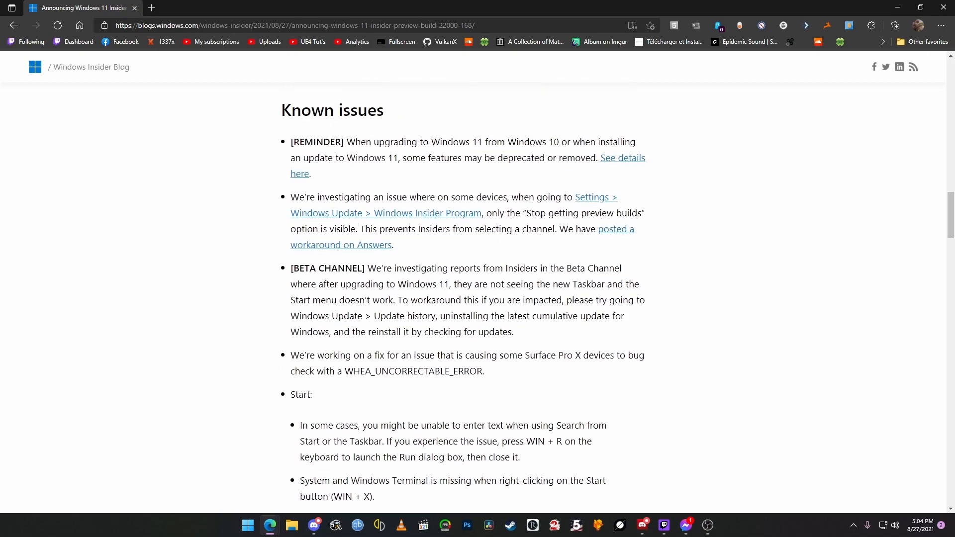
{"action": "scroll", "scroll_direction": "down", "scroll_amount": 3}
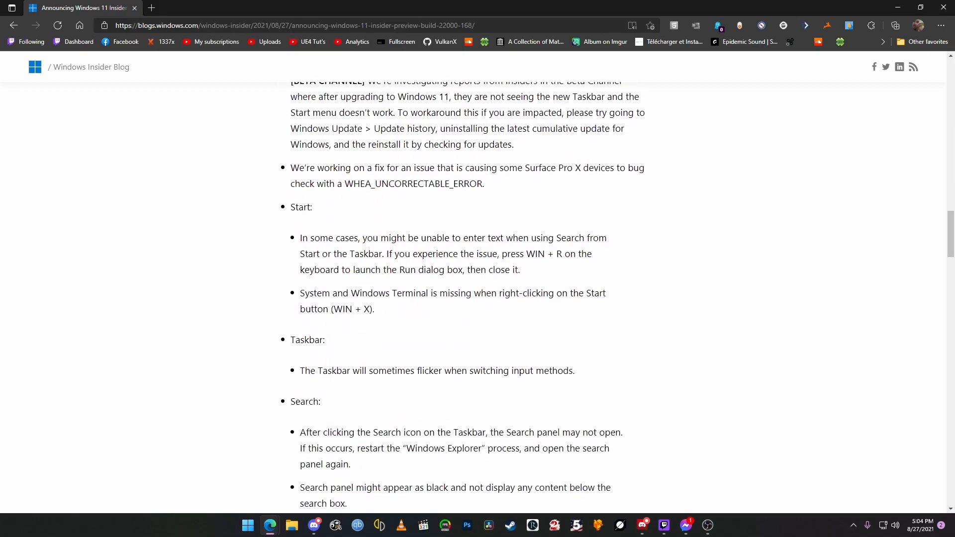
{"action": "scroll", "scroll_direction": "down", "scroll_amount": 3}
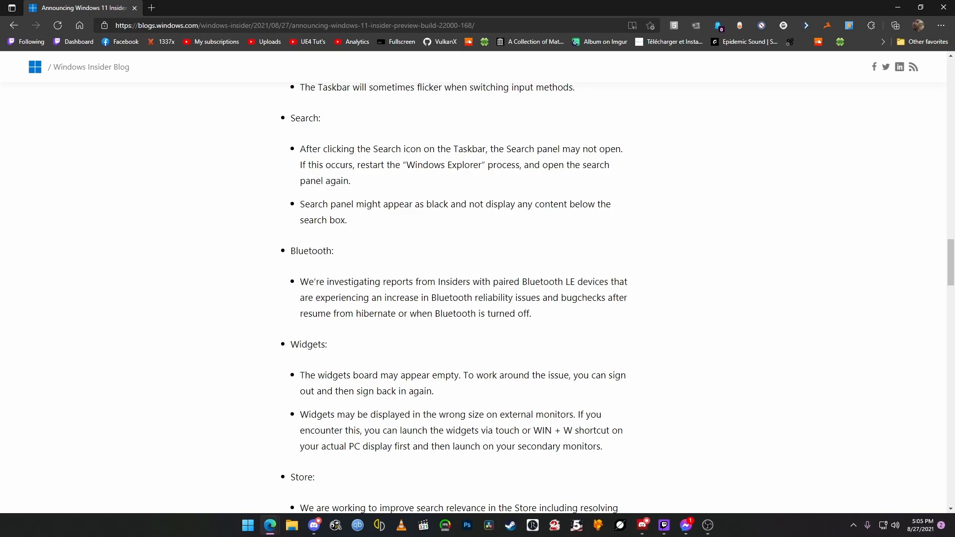
{"action": "scroll", "scroll_direction": "down", "scroll_amount": 3}
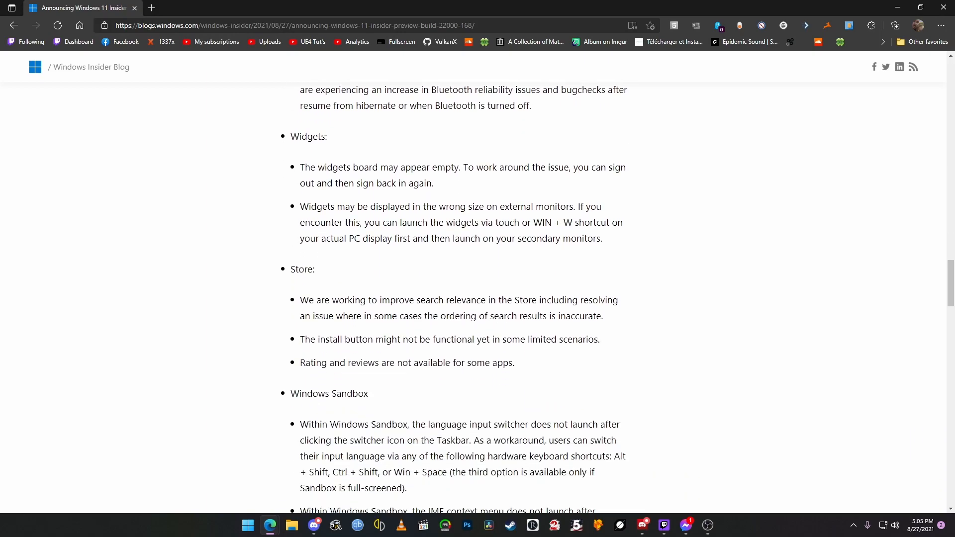
{"action": "left_click_drag", "start_coordinate": [299, 300], "coordinate": [617, 299]}
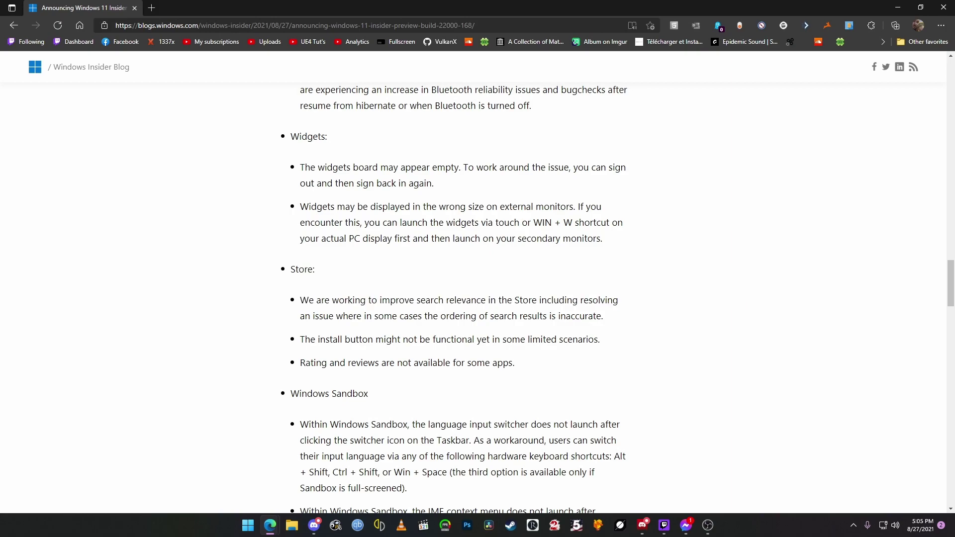
{"action": "scroll", "scroll_direction": "down", "scroll_amount": 3}
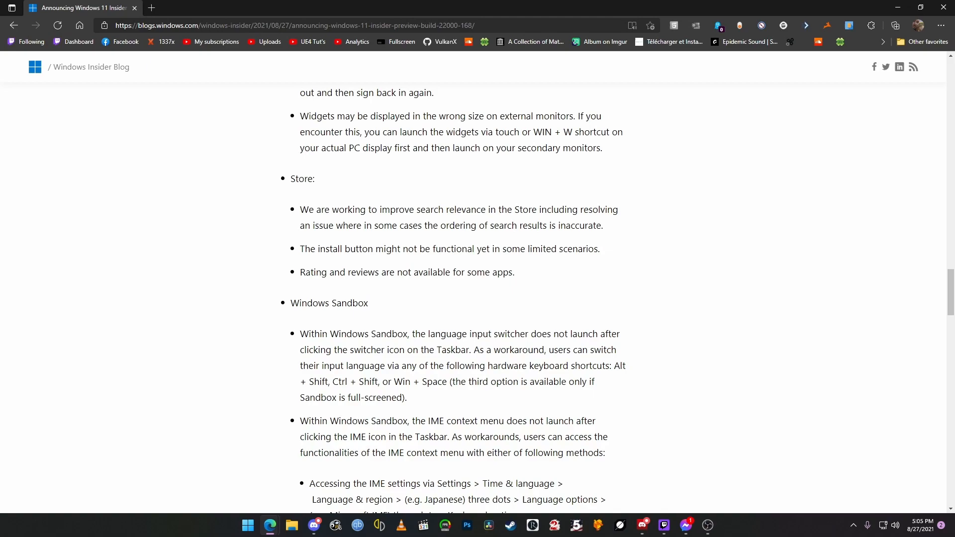
{"action": "scroll", "scroll_direction": "down", "scroll_amount": 3}
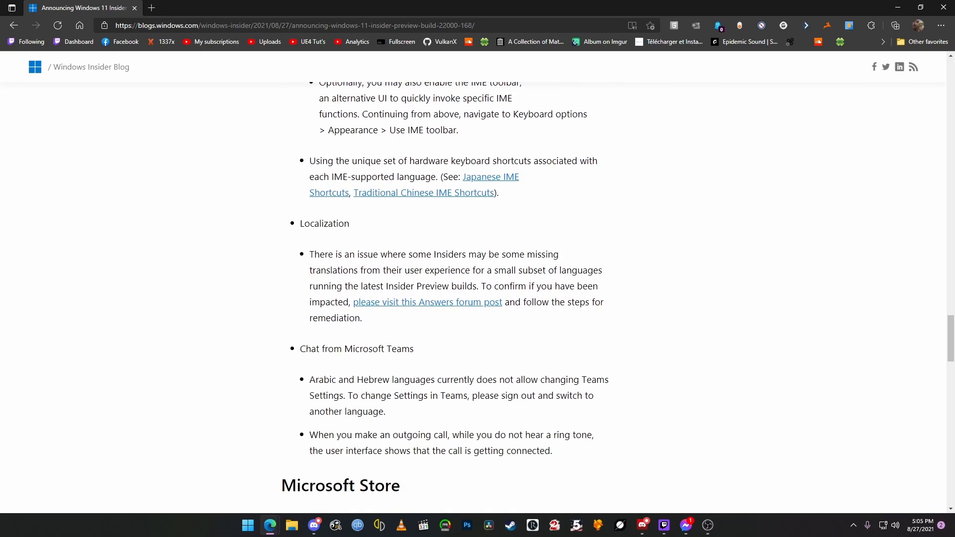
{"action": "scroll", "scroll_direction": "down", "scroll_amount": 3}
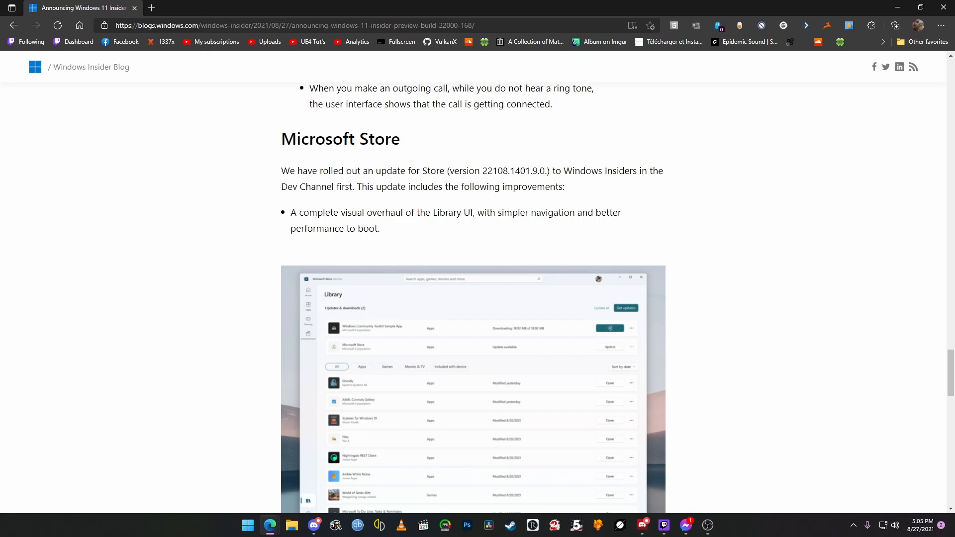
{"action": "scroll", "scroll_direction": "down", "scroll_amount": 3}
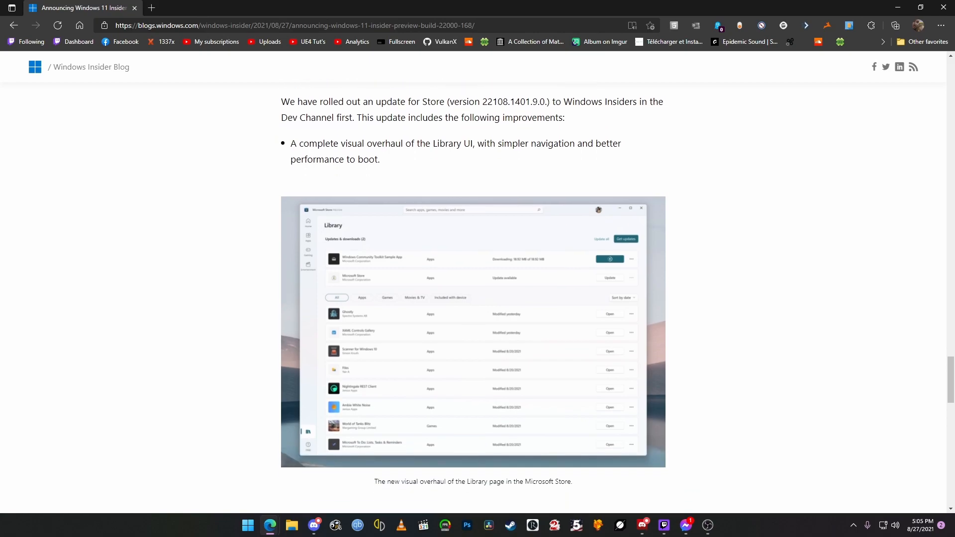
- Launch Microsoft Store from Start, switch to its Library page and maximize the window
{"action": "left_click", "coordinate": [248, 526]}
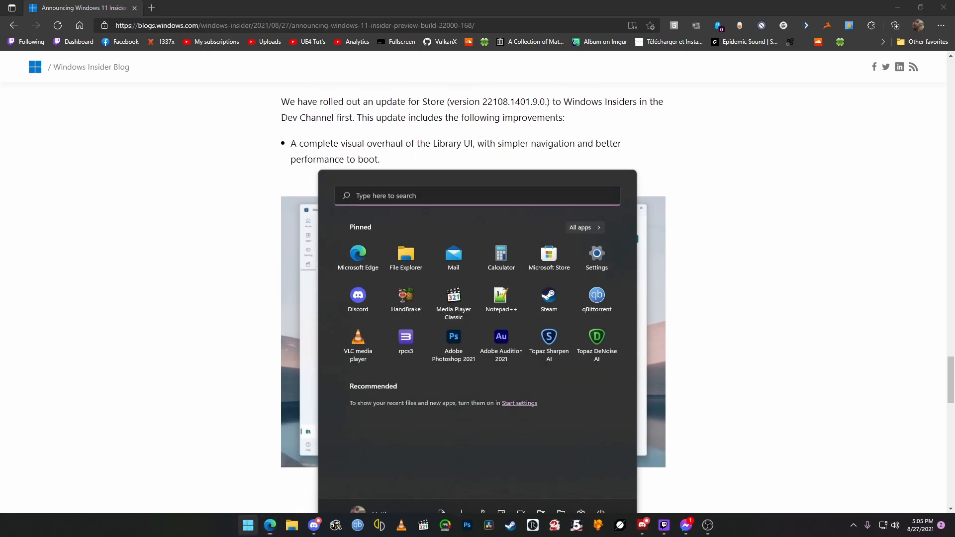
{"action": "left_click", "coordinate": [247, 525]}
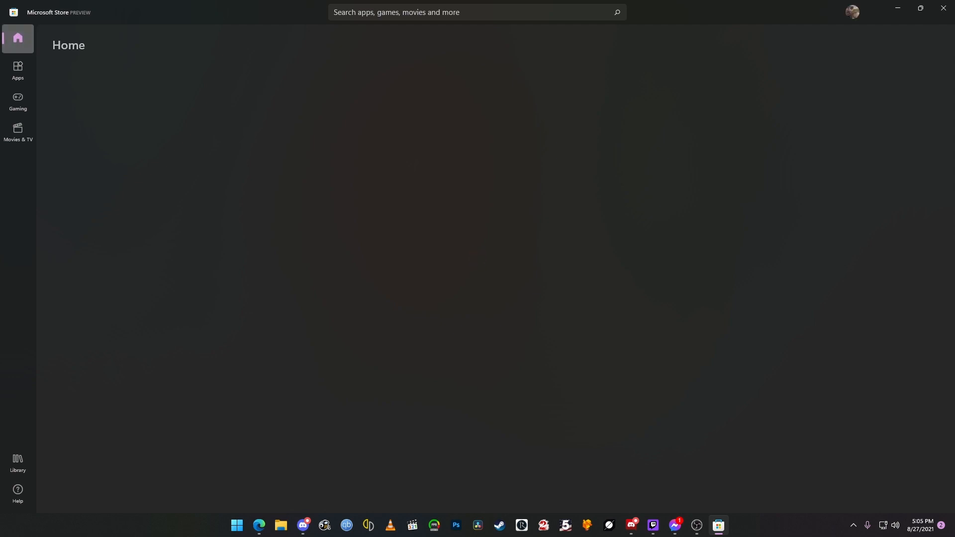
{"action": "left_click", "coordinate": [18, 462]}
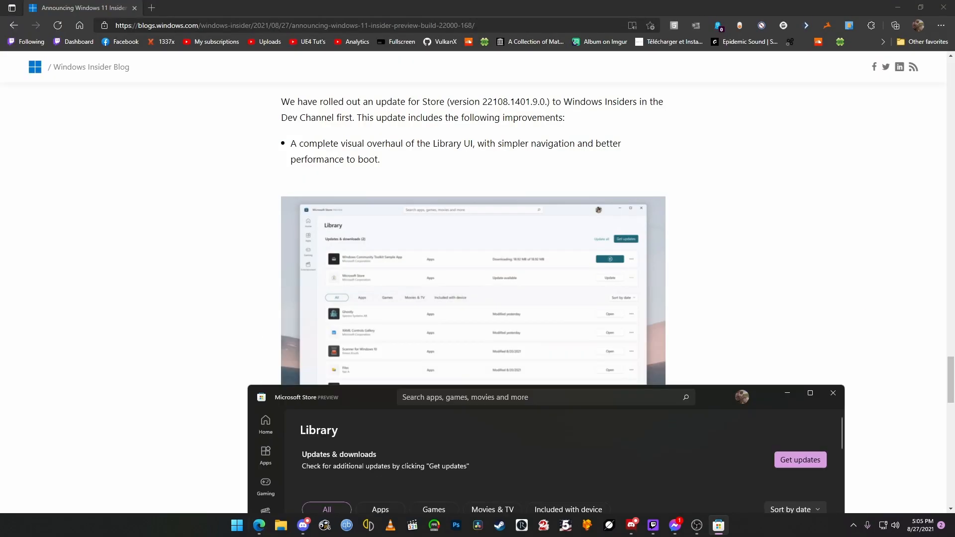
{"action": "left_click", "coordinate": [810, 393]}
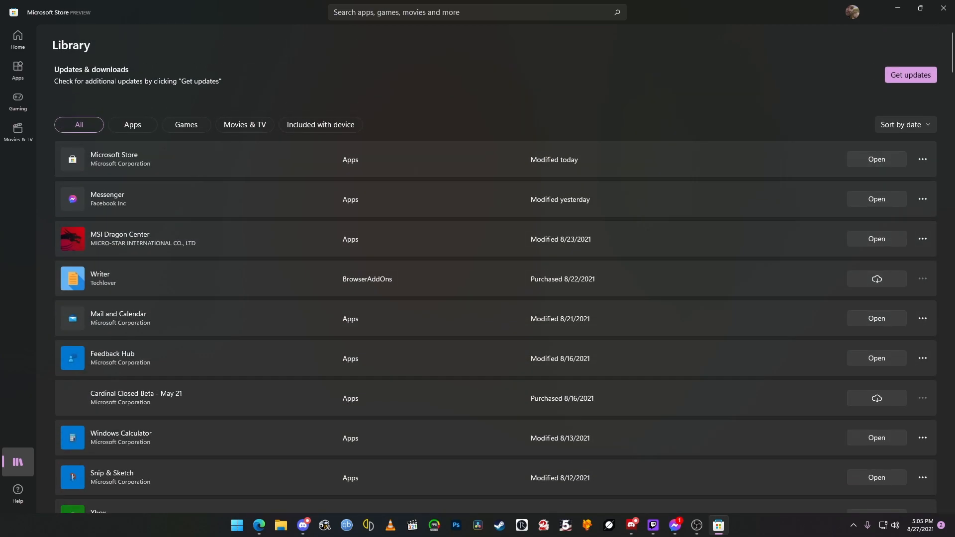
- Filter the Library to Games only and scroll through the owned games
{"action": "left_click", "coordinate": [186, 124]}
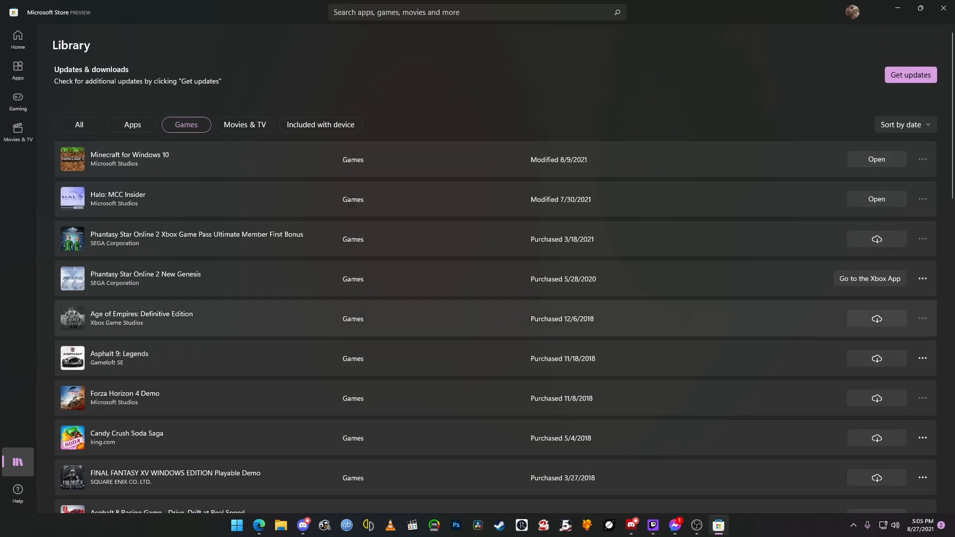
{"action": "scroll", "scroll_direction": "down", "scroll_amount": 3}
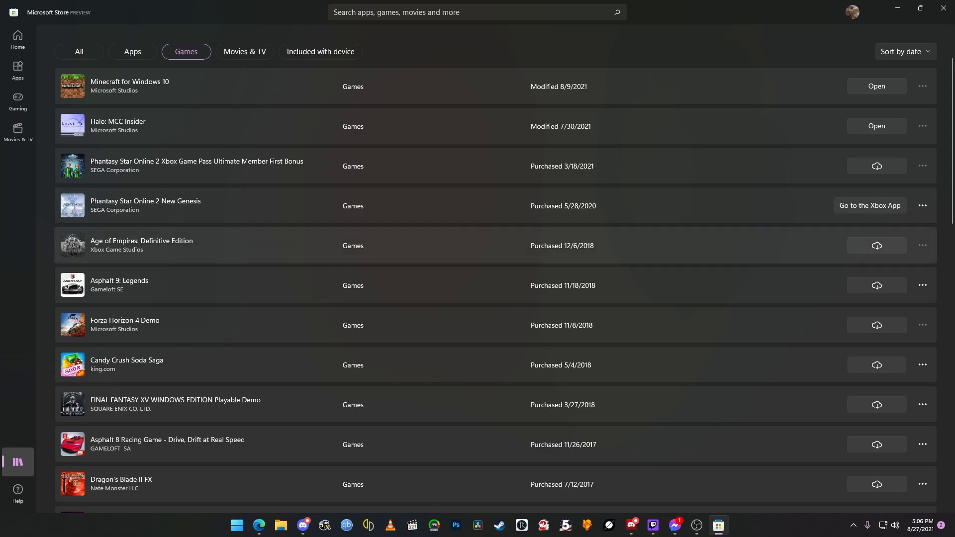
{"action": "scroll", "scroll_direction": "down", "scroll_amount": 3}
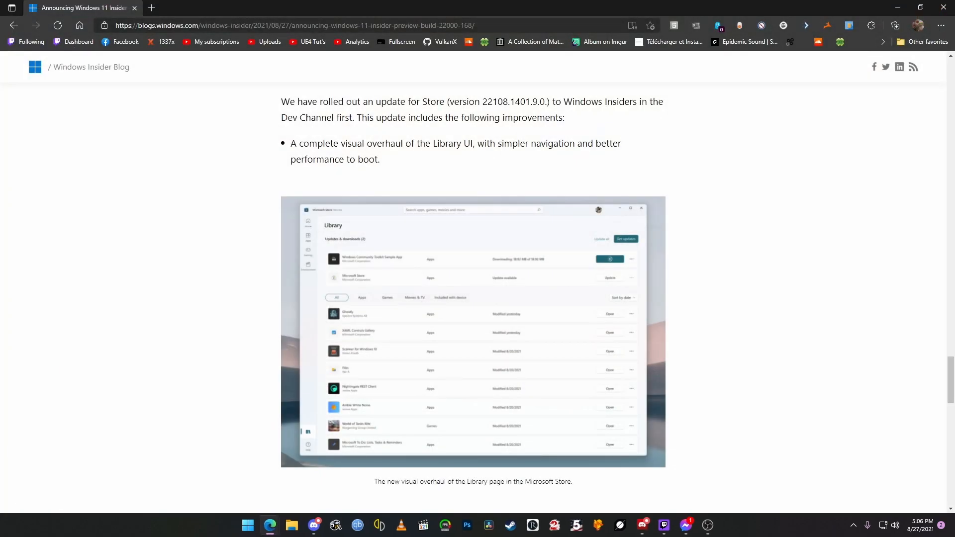
- Scroll to the post's Spotlight section and bring up the Start launcher
{"action": "scroll", "scroll_direction": "down", "scroll_amount": 3}
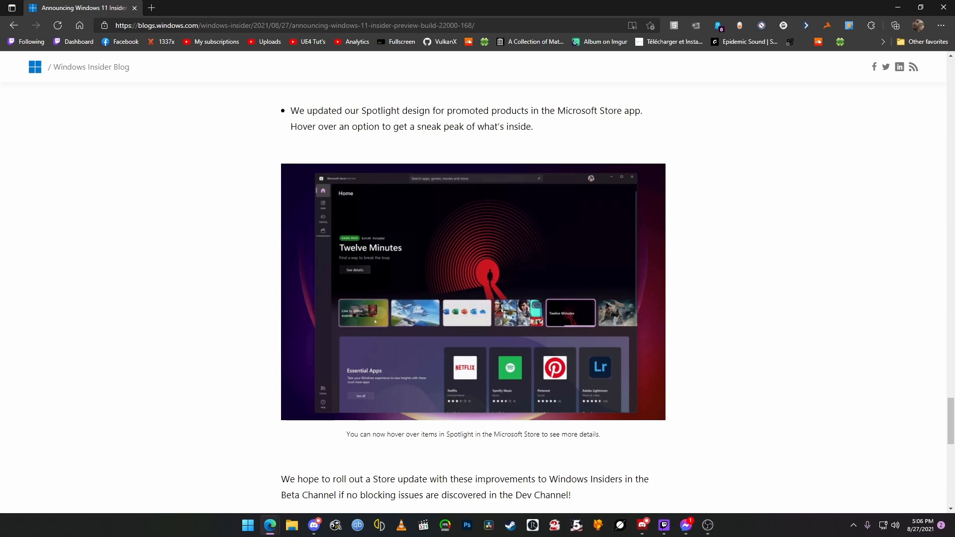
{"action": "left_click", "coordinate": [247, 525]}
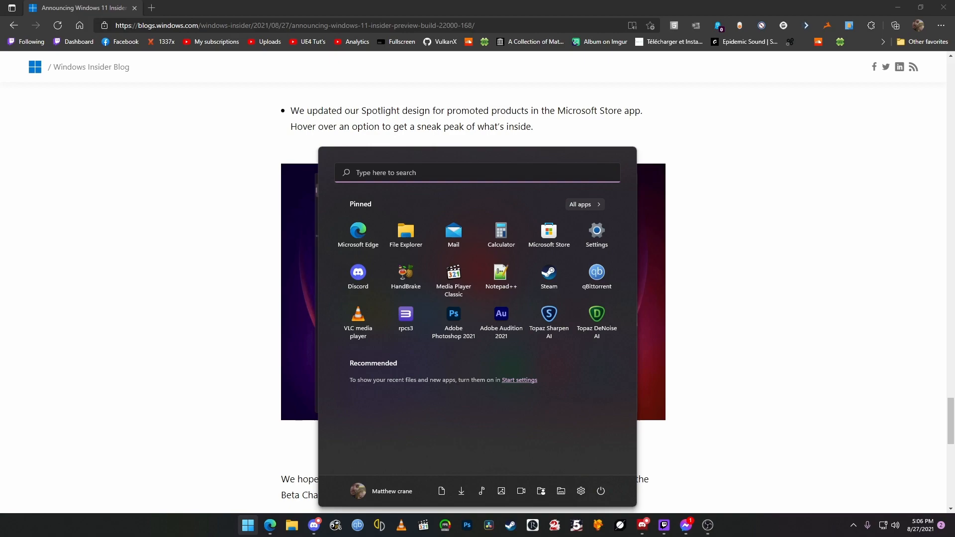
- Launch Microsoft Store to its Home spotlight featuring Halo Infinite, then close it back to the blog
{"action": "left_click", "coordinate": [549, 230]}
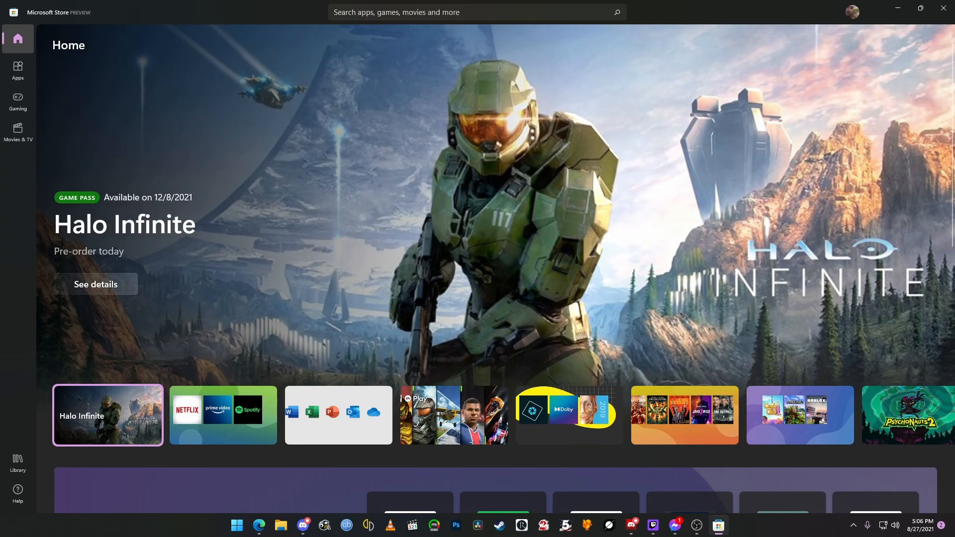
{"action": "left_click", "coordinate": [223, 415]}
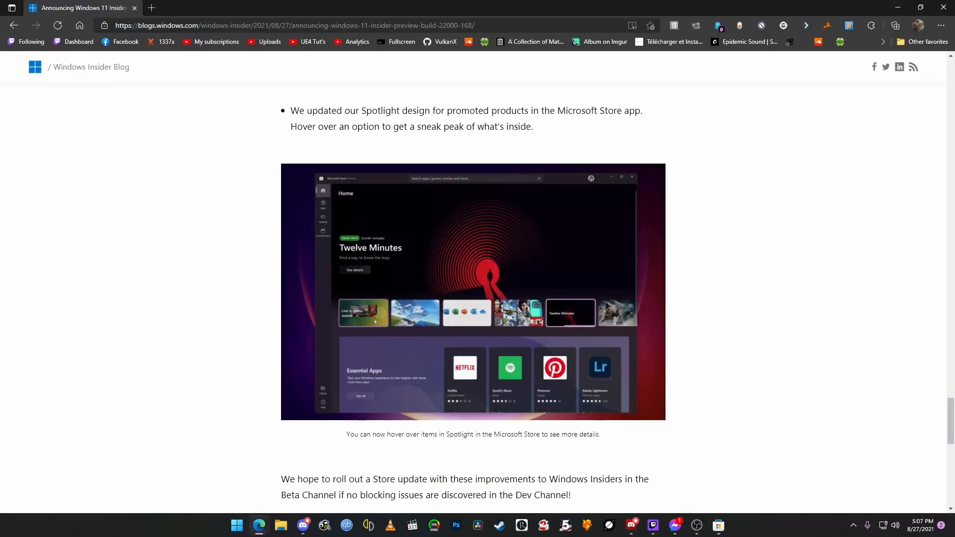
{"action": "mouse_move", "coordinate": [287, 328]}
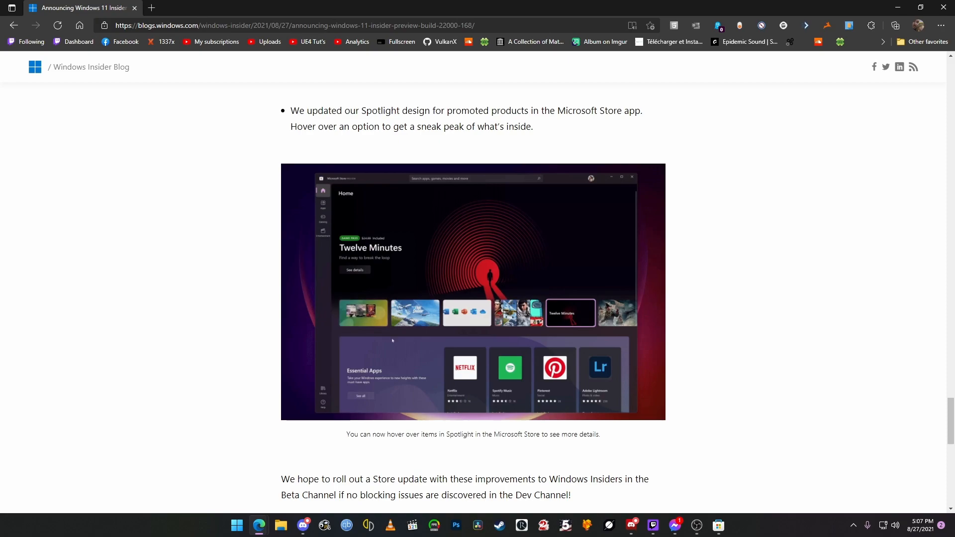
{"action": "mouse_move", "coordinate": [287, 323]}
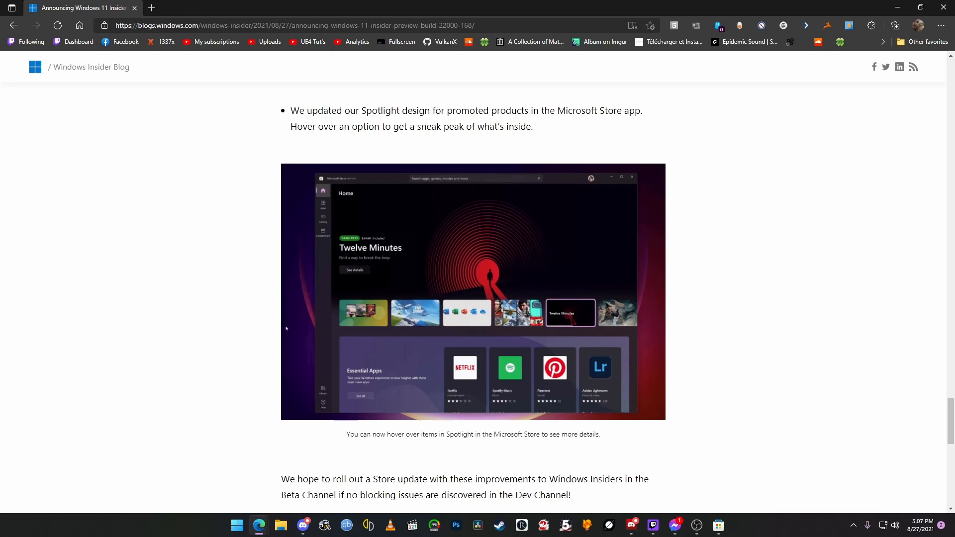
{"action": "mouse_move", "coordinate": [288, 323]}
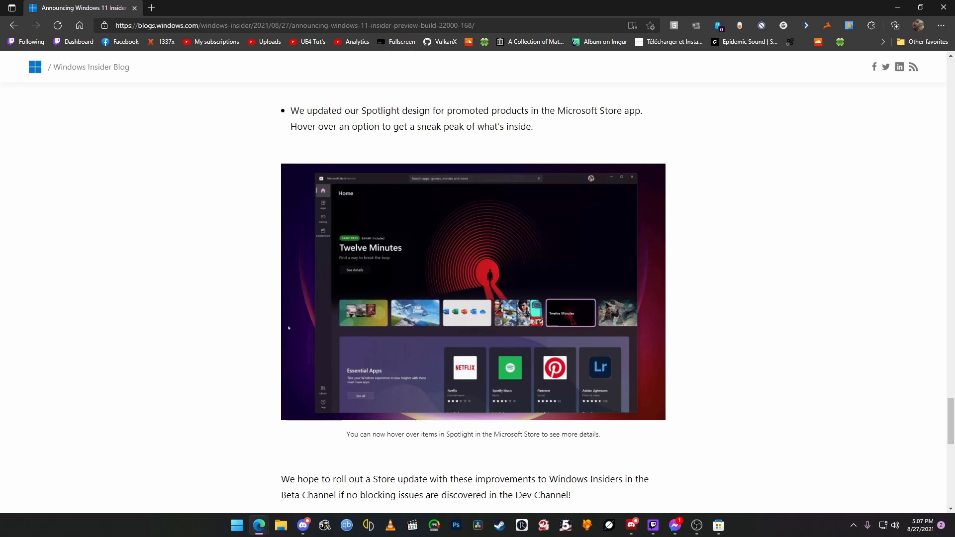
- Scroll down to the Known issues list covering Search, Bluetooth and Widgets
{"action": "scroll", "scroll_direction": "down", "scroll_amount": 3}
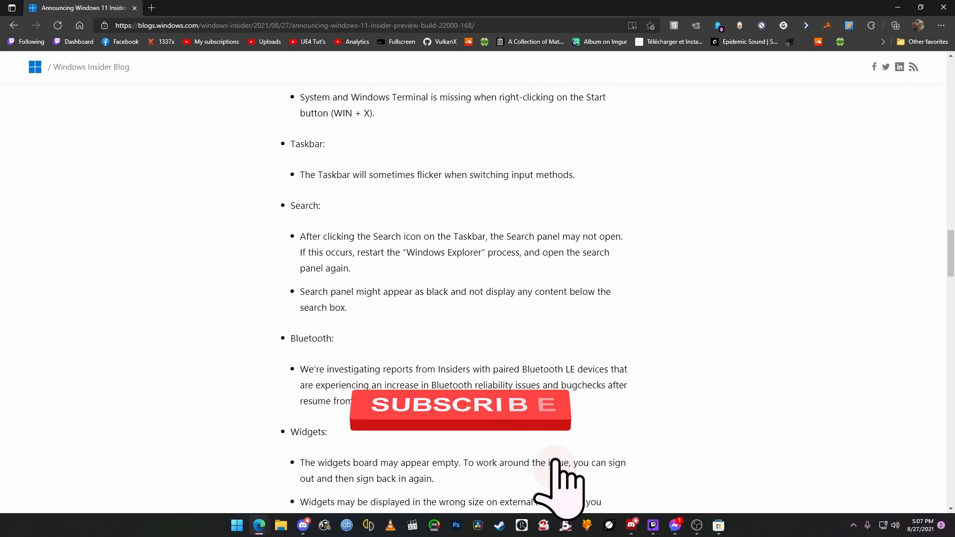
- Jump back to the top of the Build 22000.168 announcement
{"action": "left_click", "coordinate": [460, 410]}
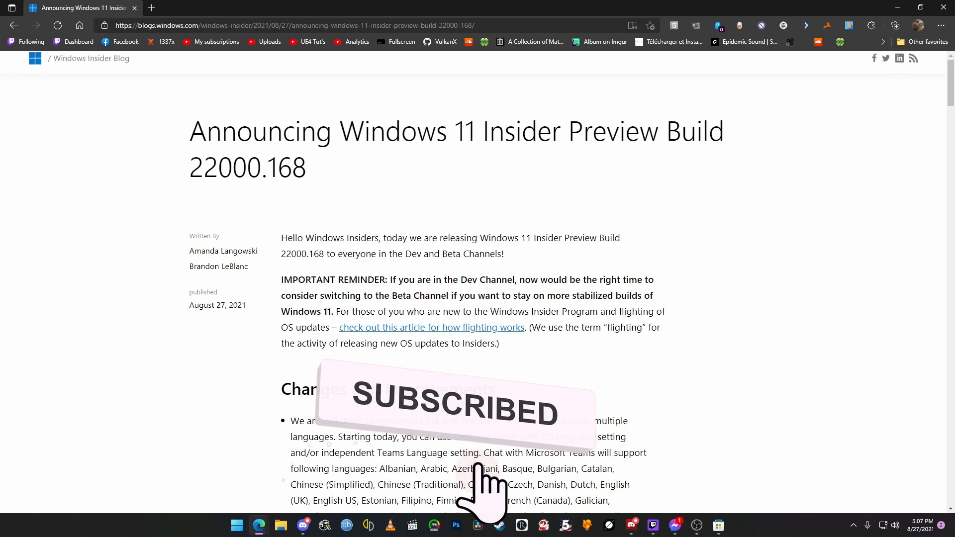